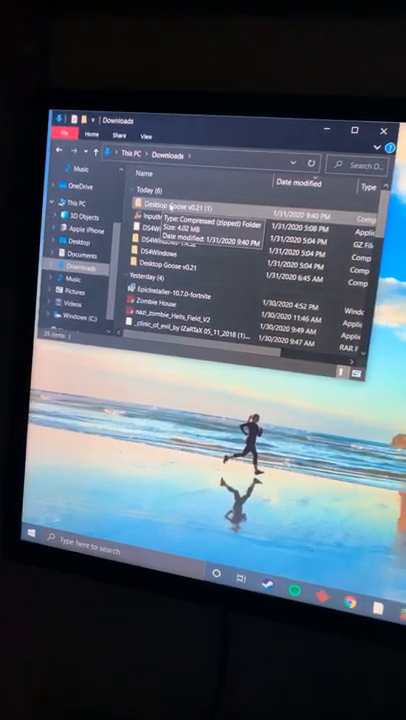
Step: Open the zipped Desktop Goose v0.21 (1) folder from Downloads
double_click(160, 198)
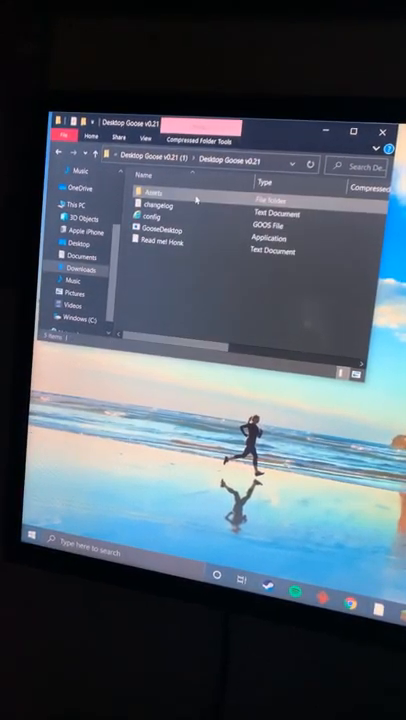
Step: Run GooseDesktop past the SmartScreen warning and accept the default config.goos notice
double_click(162, 259)
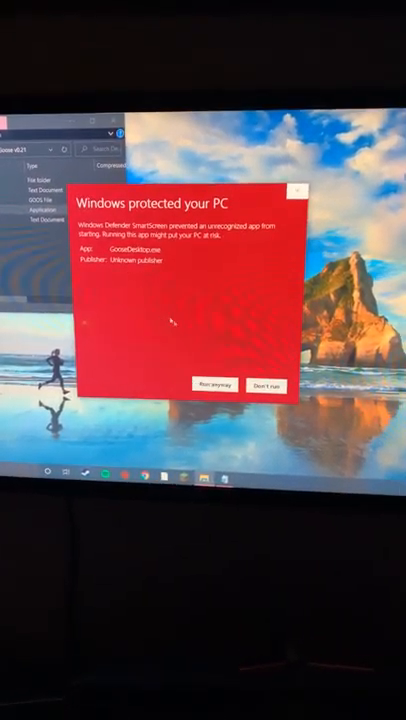
left_click(211, 386)
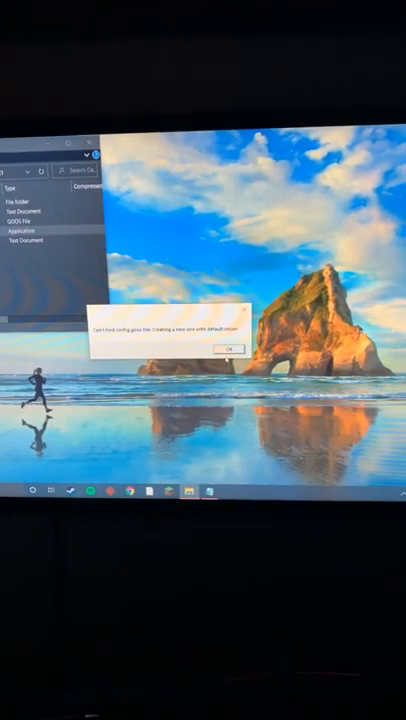
left_click(227, 348)
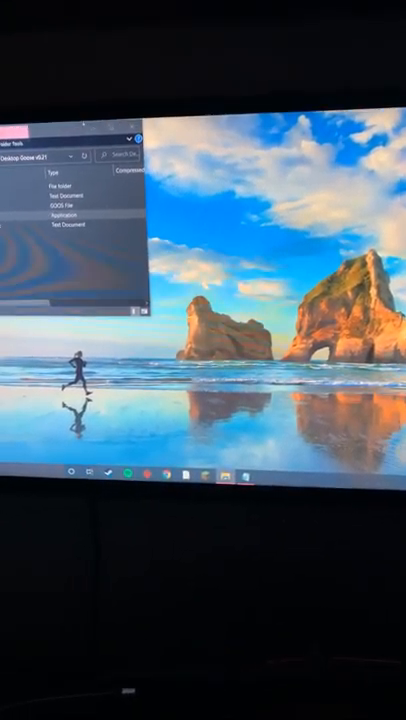